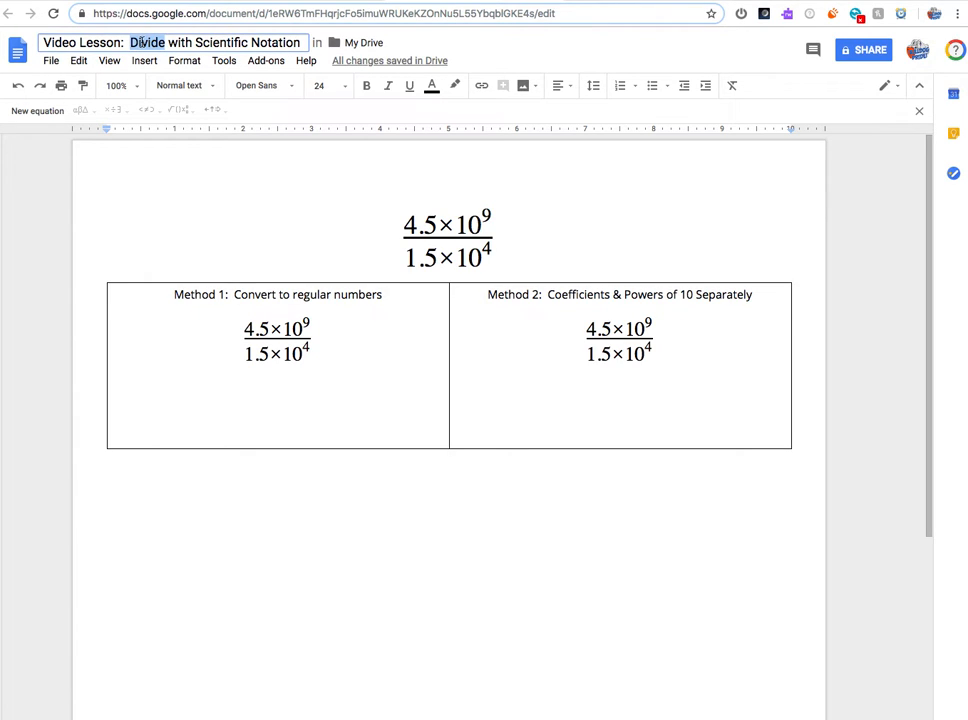
- Scroll down to the Objectives page listing the two methods for dividing scientific notation
{"action": "left_click", "coordinate": [283, 43]}
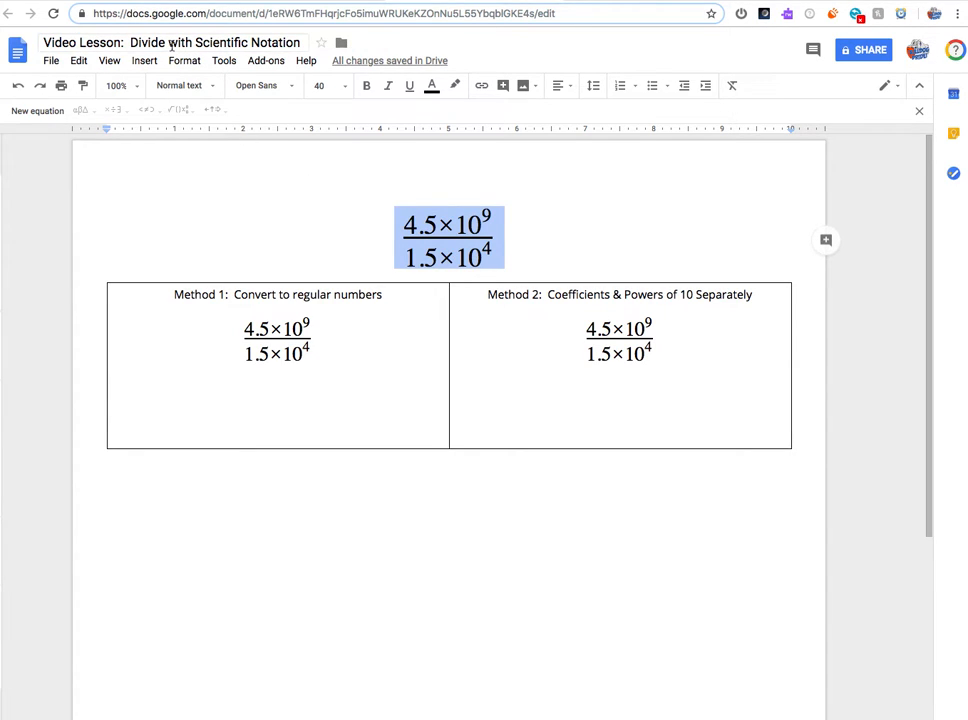
{"action": "scroll", "scroll_direction": "down", "scroll_amount": 3}
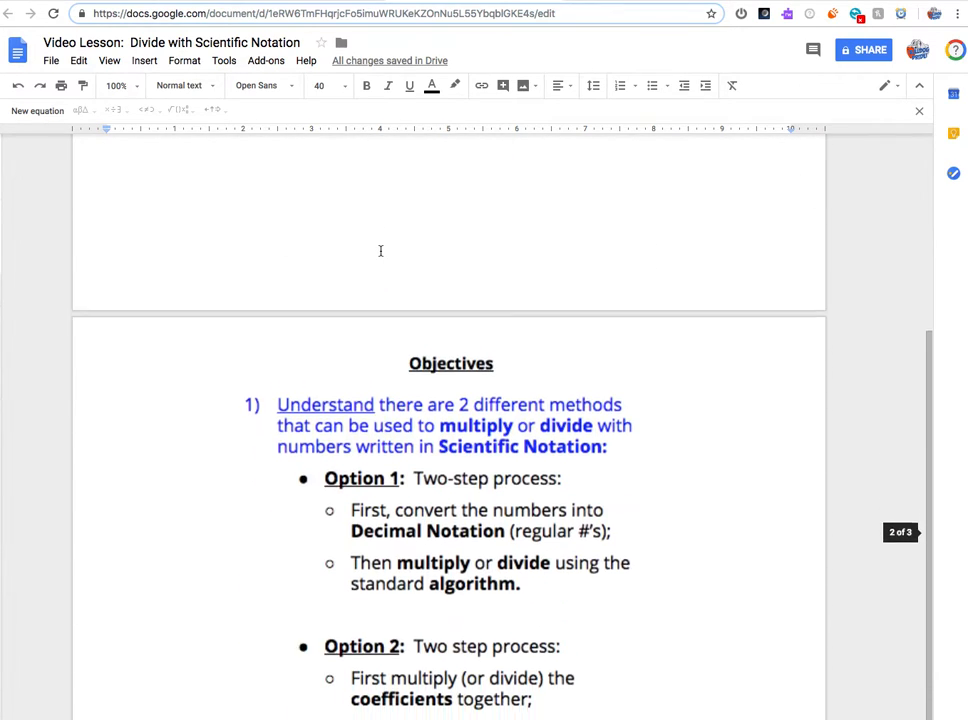
{"action": "scroll", "scroll_direction": "down", "scroll_amount": 3}
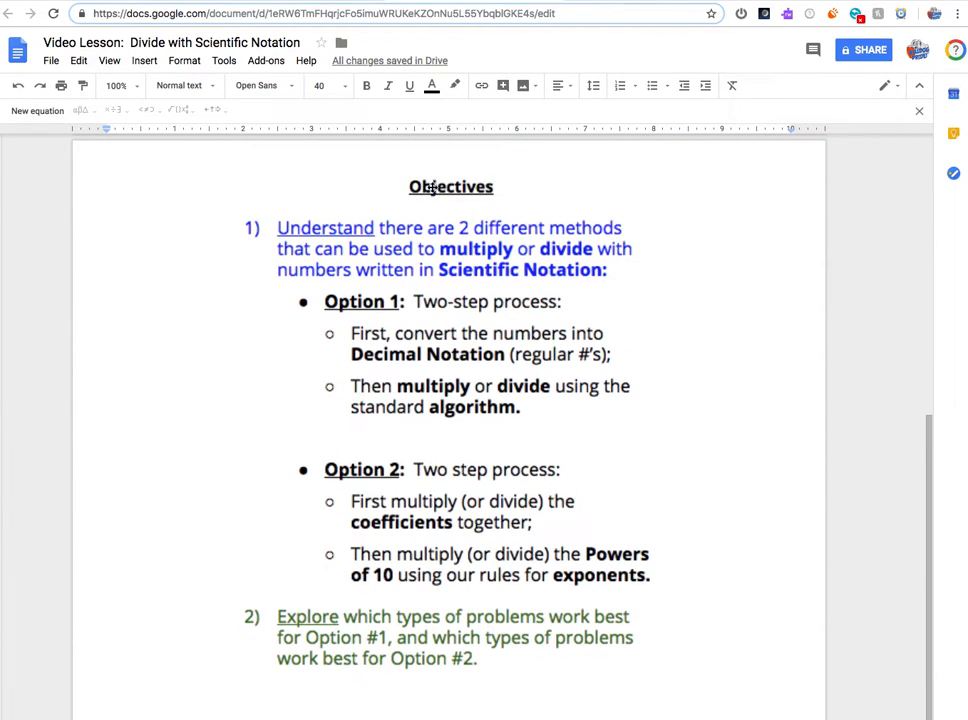
{"action": "mouse_move", "coordinate": [459, 501]}
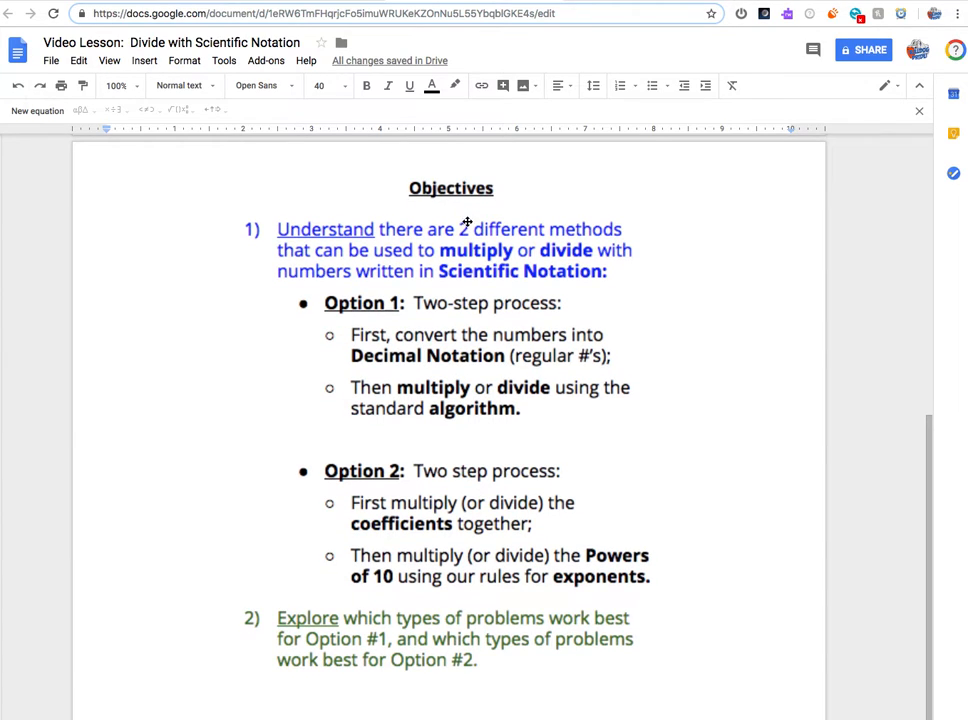
{"action": "mouse_move", "coordinate": [462, 326]}
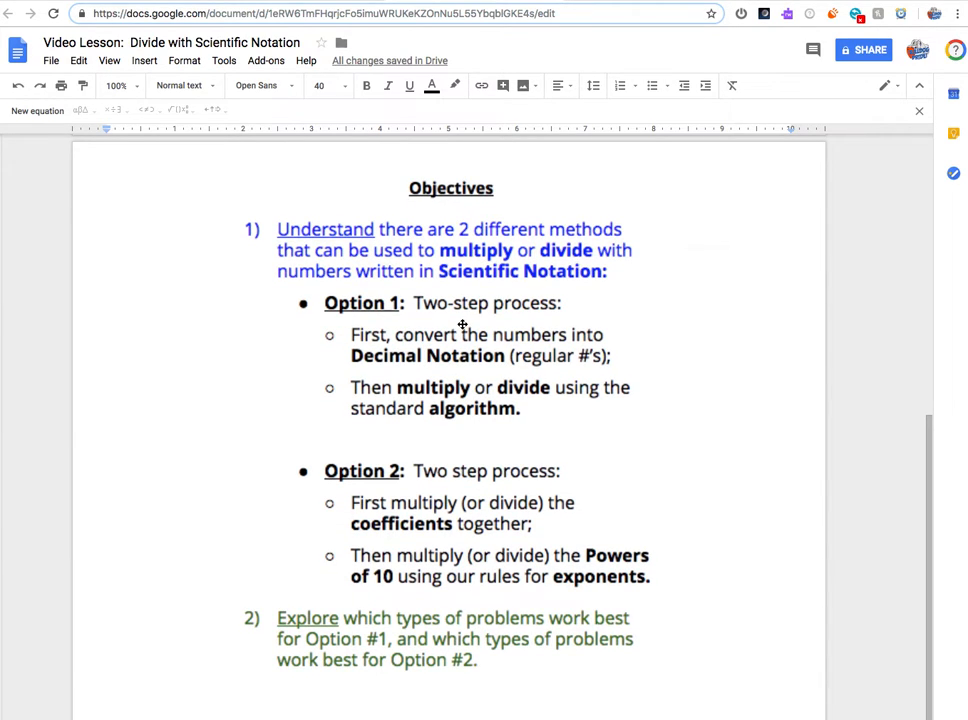
{"action": "mouse_move", "coordinate": [492, 340]}
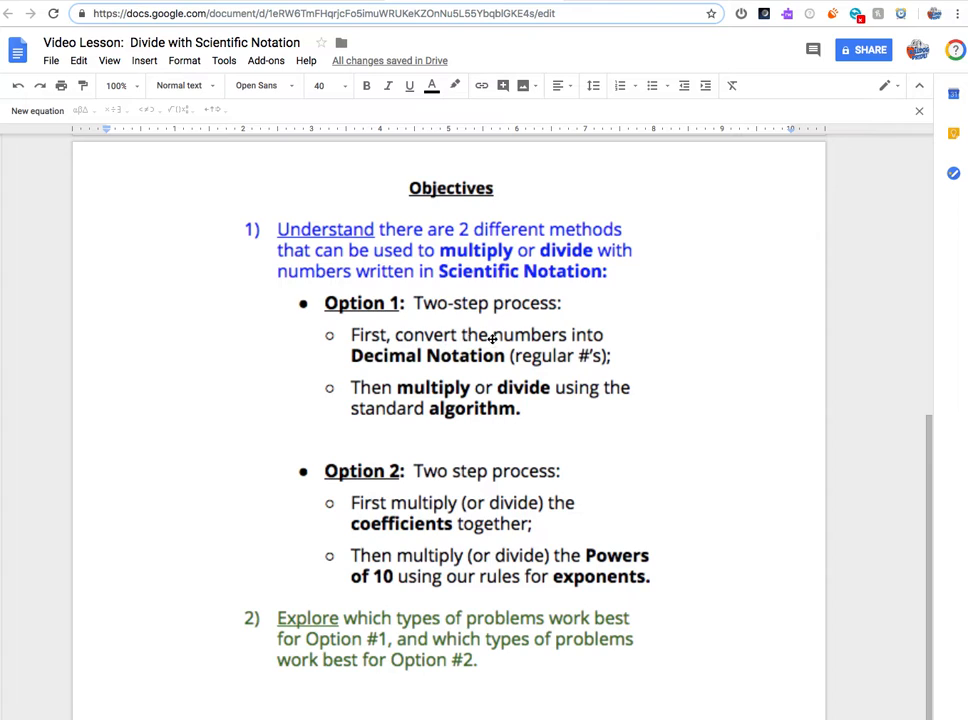
{"action": "mouse_move", "coordinate": [474, 356]}
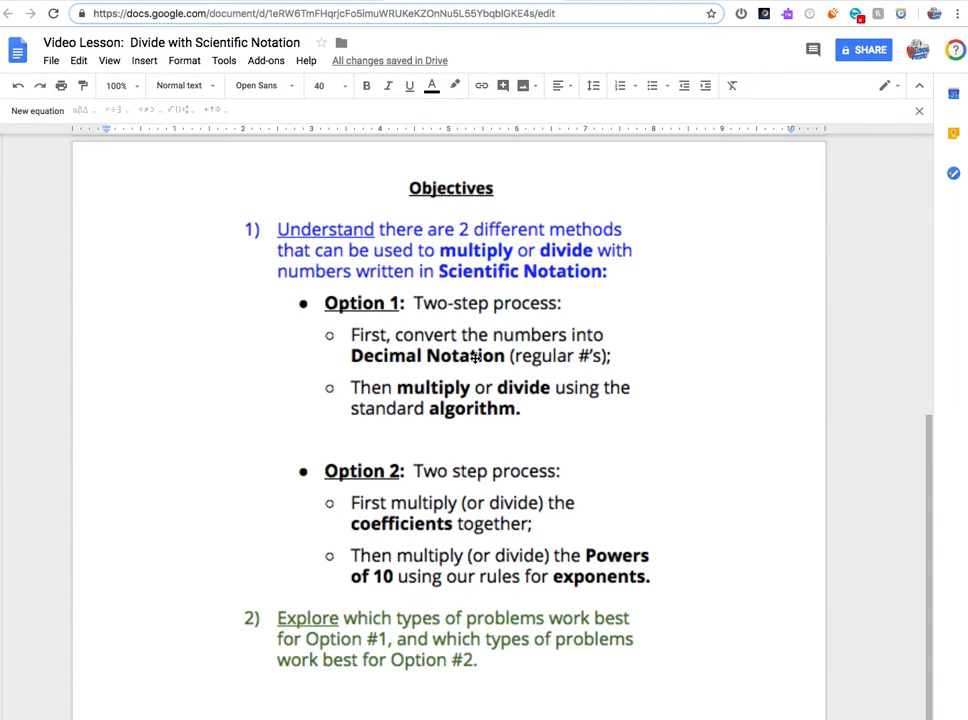
{"action": "mouse_move", "coordinate": [502, 411]}
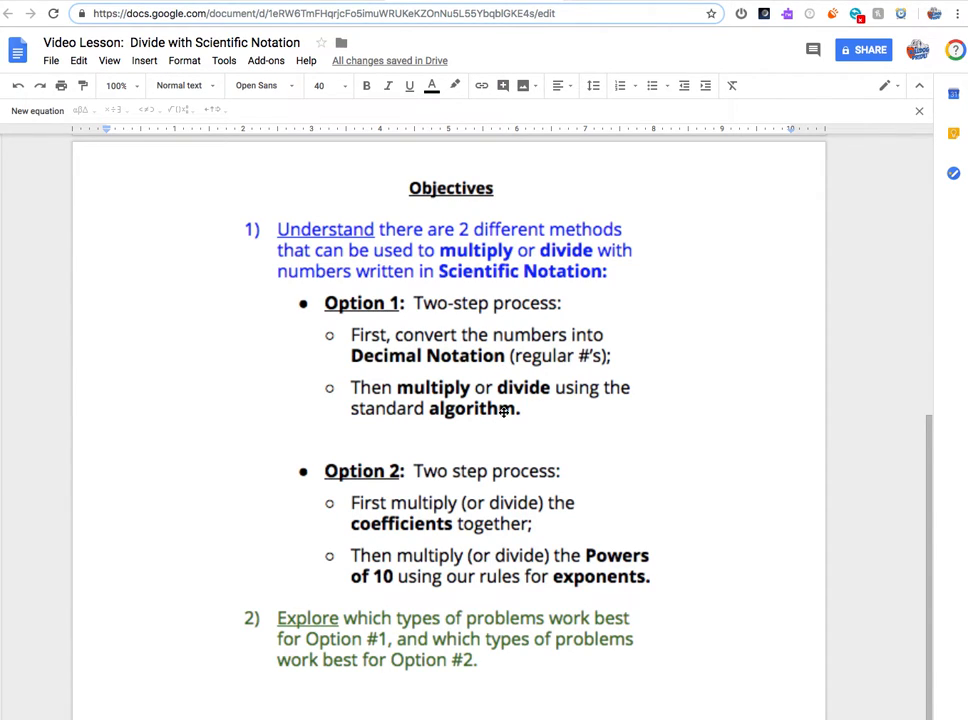
{"action": "mouse_move", "coordinate": [481, 470]}
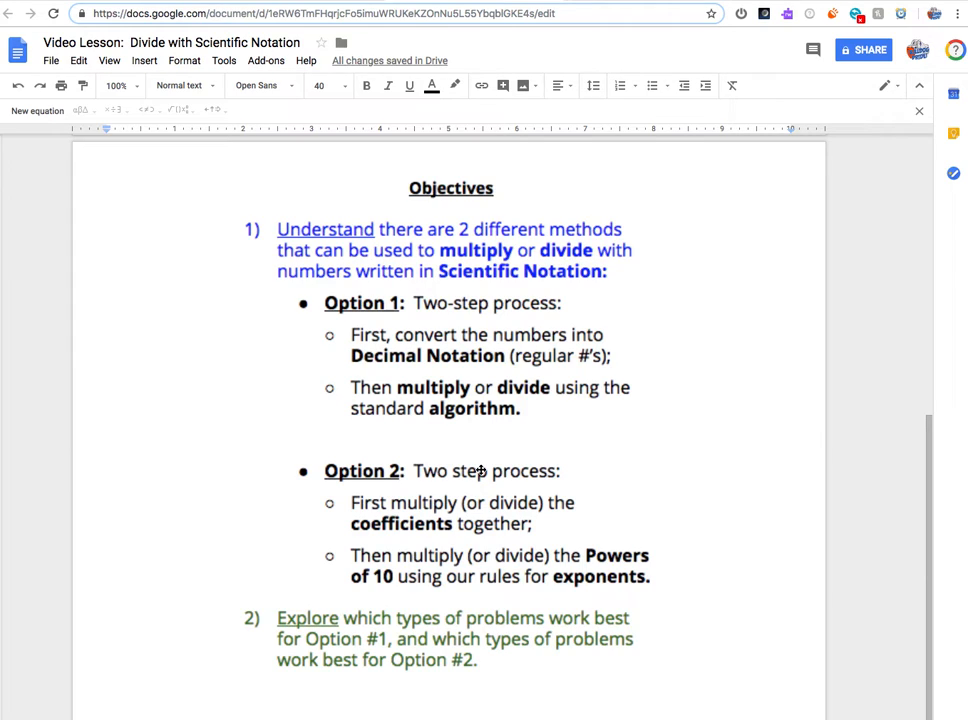
{"action": "mouse_move", "coordinate": [501, 503]}
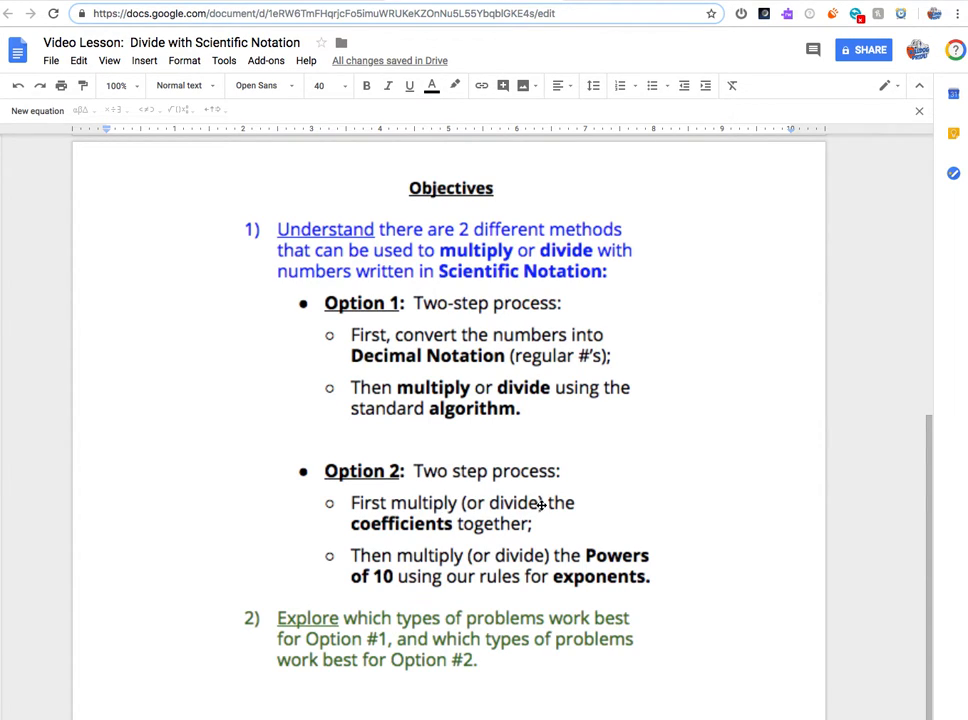
- Under Method 1, write 4,500,000,000 over 15,000 and begin simplifying to 4,500,000 over 15
{"action": "scroll", "scroll_direction": "down", "scroll_amount": 3}
{"action": "type", "text": "4."}
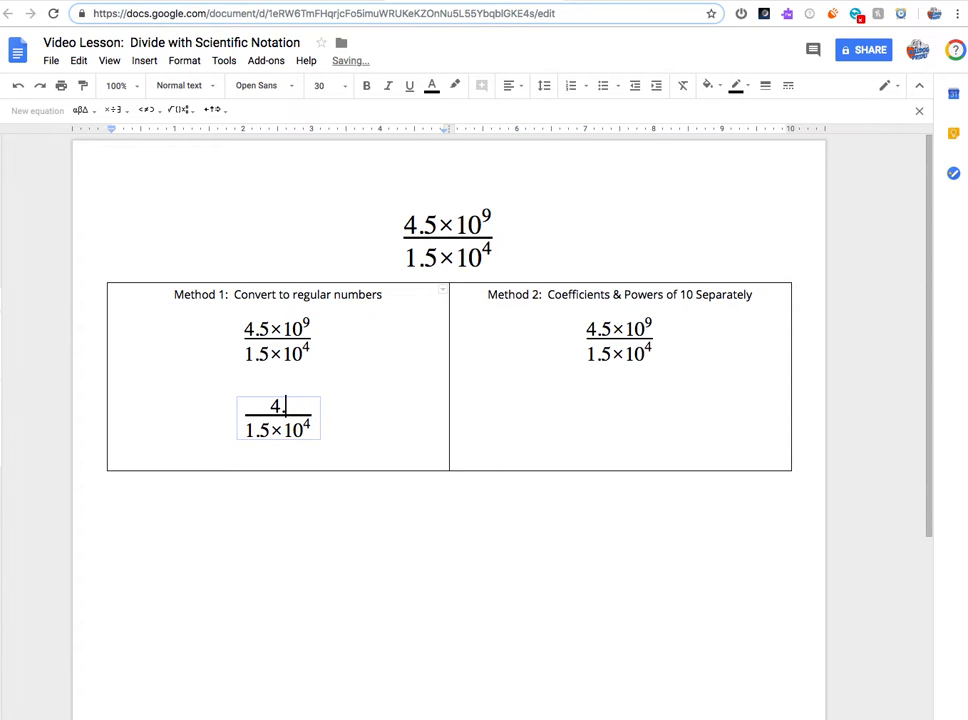
{"action": "type", "text": ",500,000,000"}
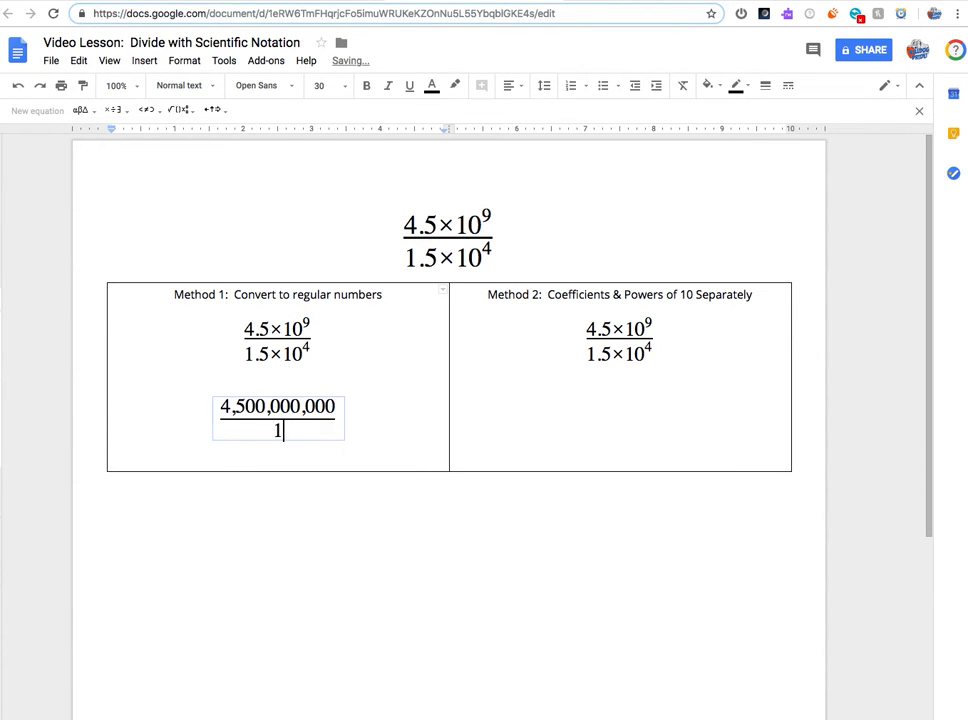
{"action": "type", "text": "500,000"}
{"action": "type", "text": "5,000"}
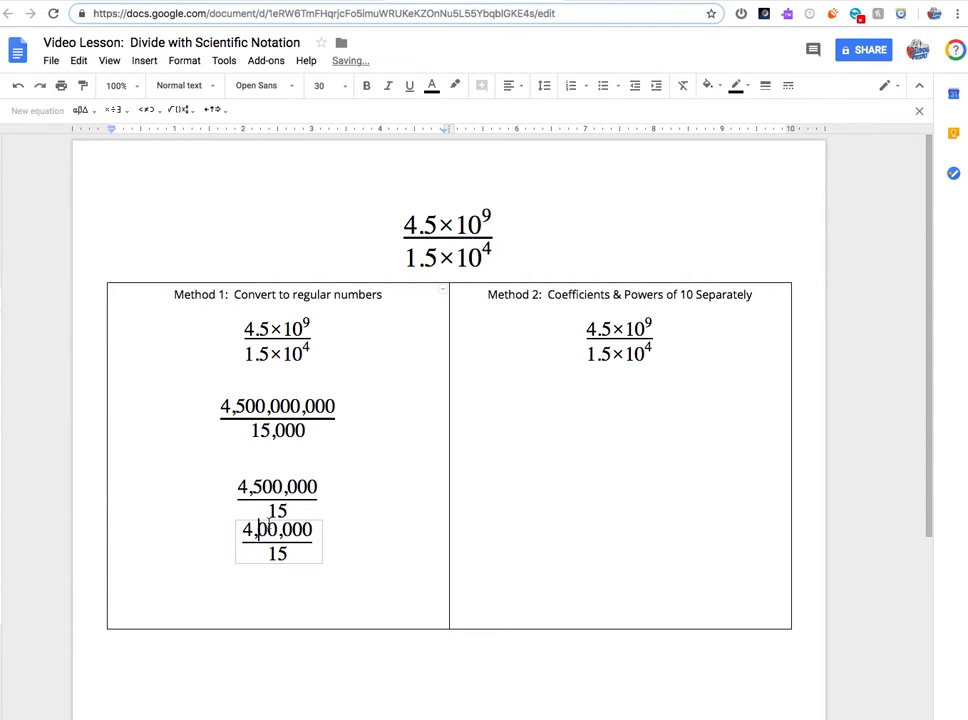
- Reduce Method 1 to 300,000 over 1 and start the answer 3 × 10⁵
{"action": "type", "text": "300,000"}
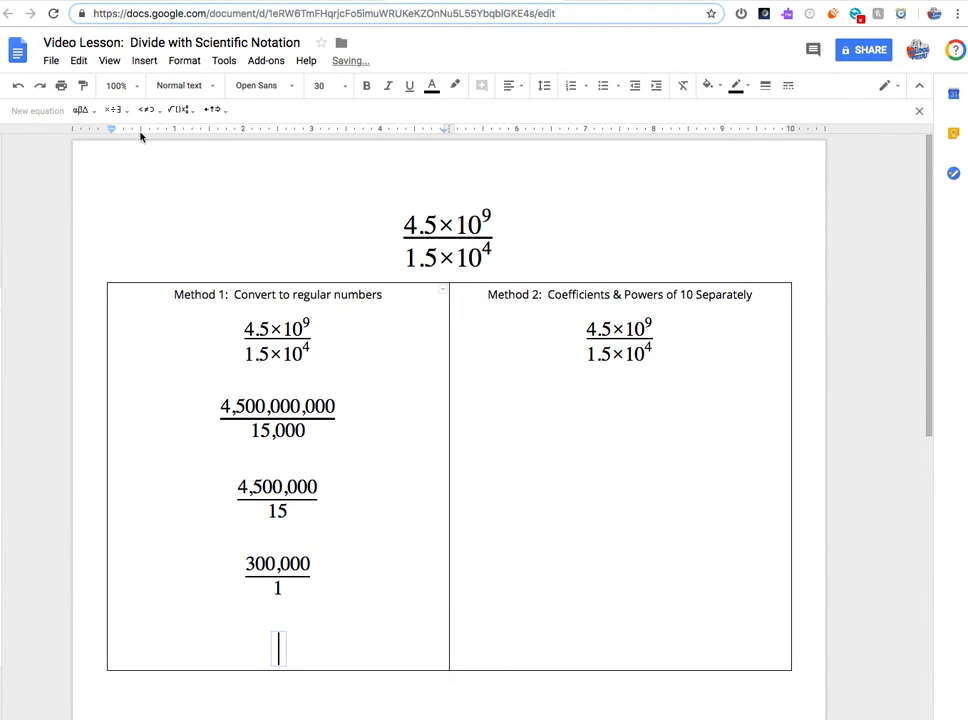
{"action": "type", "text": "3 × 105"}
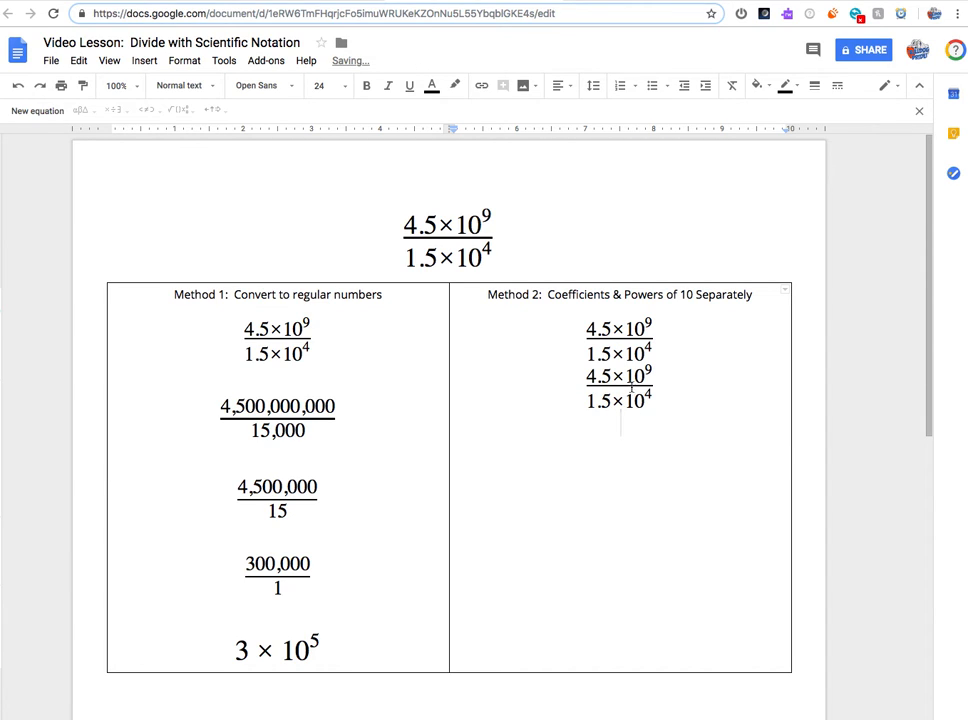
- Under Method 2, enter the equation 4.5/1.5 × 10⁹/10⁴
{"action": "left_click", "coordinate": [619, 384]}
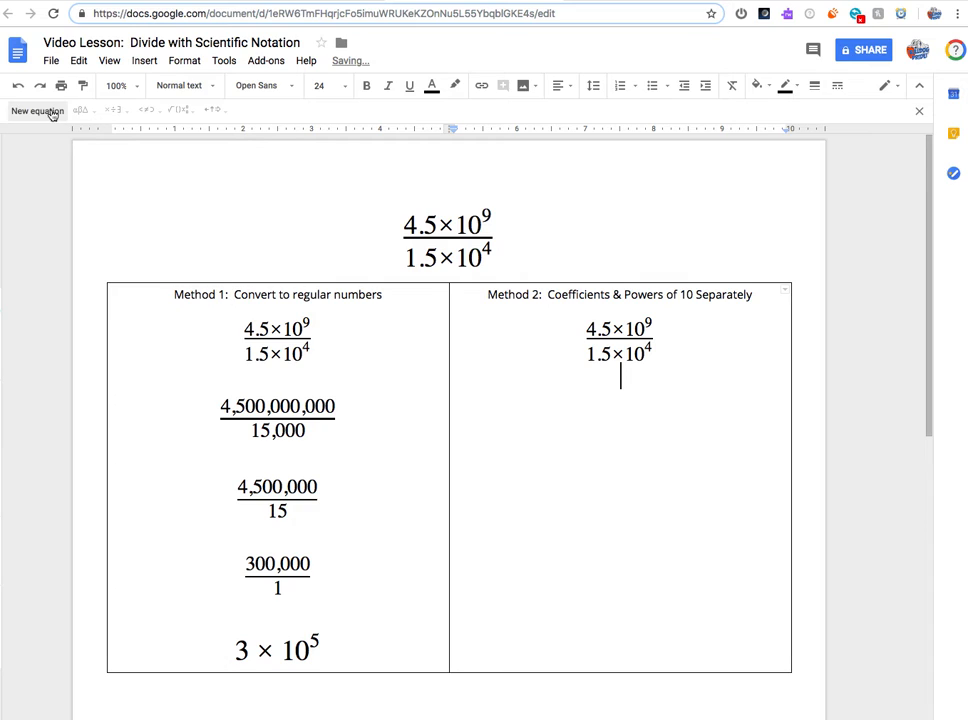
{"action": "type", "text": "4"}
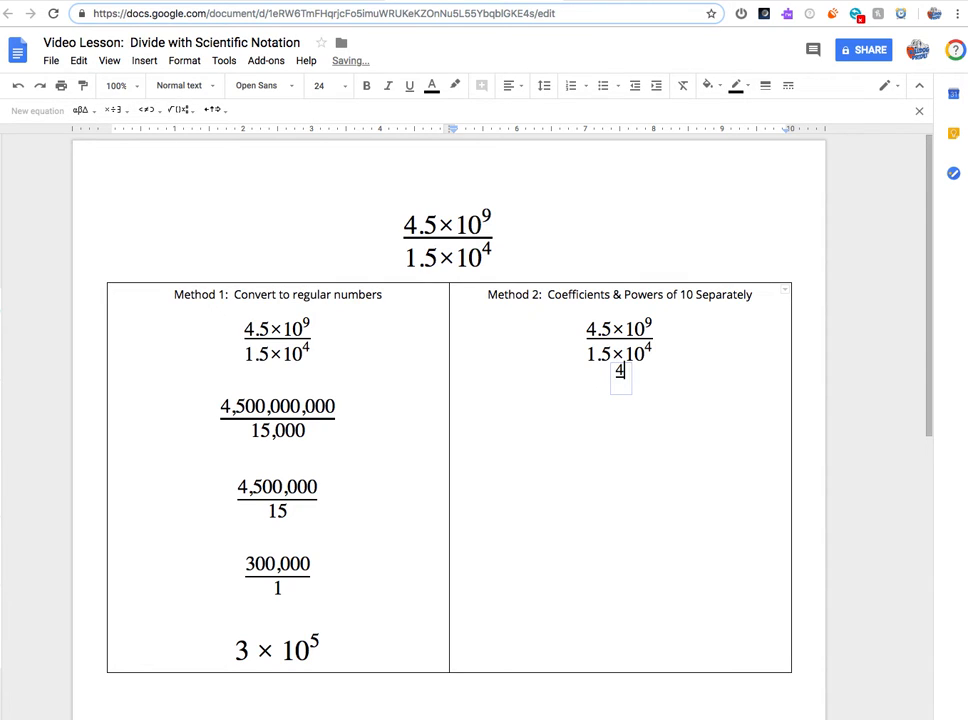
{"action": "type", "text": "4.5"}
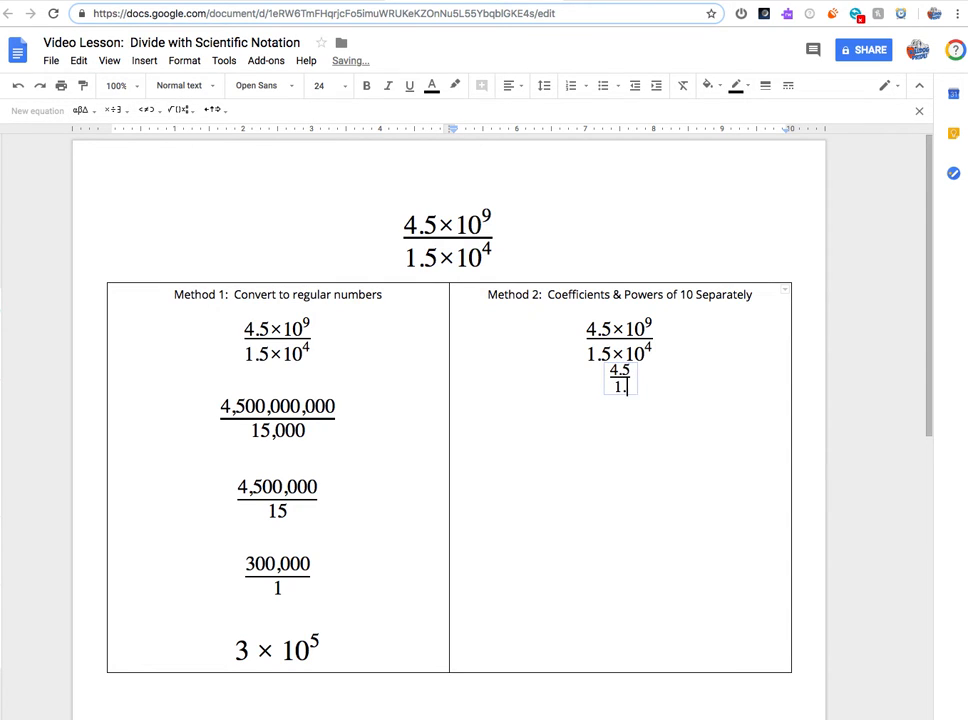
{"action": "left_click", "coordinate": [110, 111]}
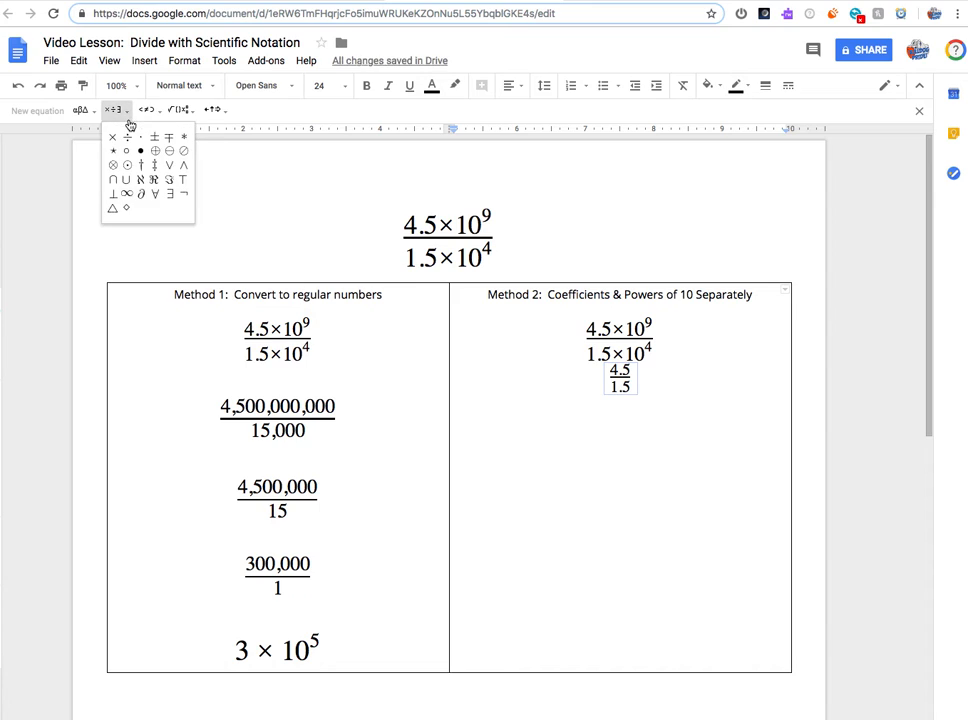
{"action": "left_click", "coordinate": [178, 110]}
{"action": "type", "text": " × 10"}
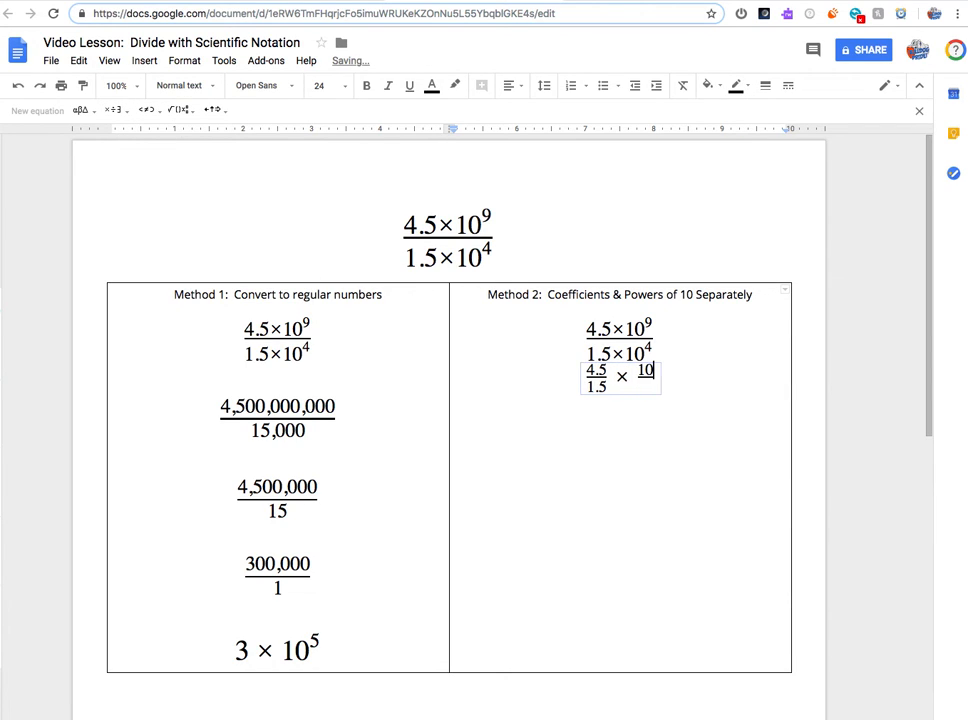
{"action": "type", "text": "9/10^"}
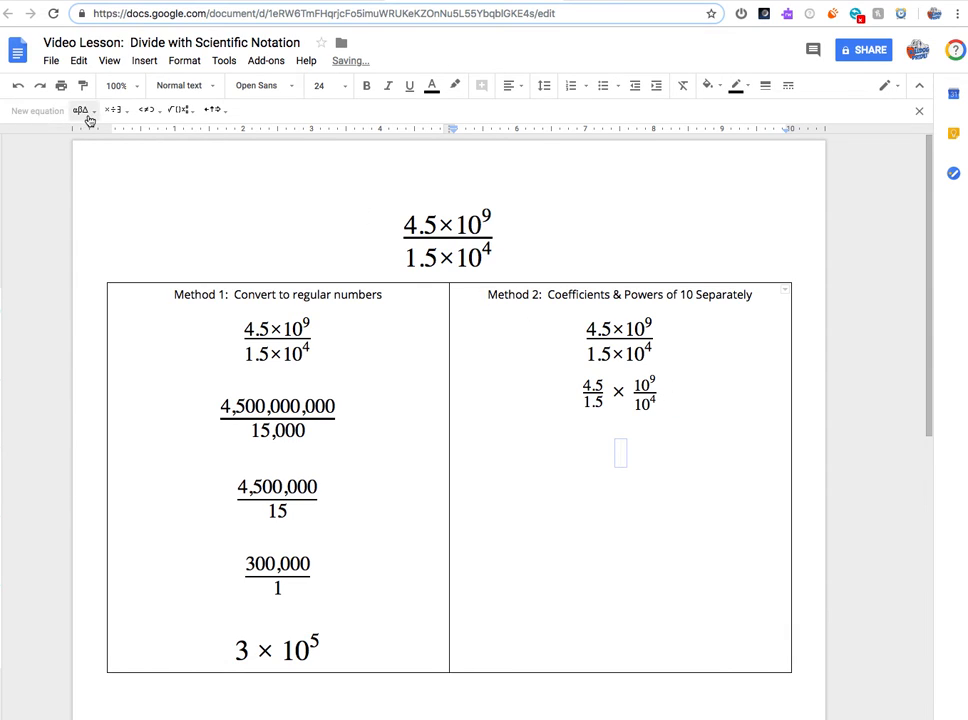
- Rewrite Method 2 as 45 over 15 times 10^(9−4)
{"action": "type", "text": "45"}
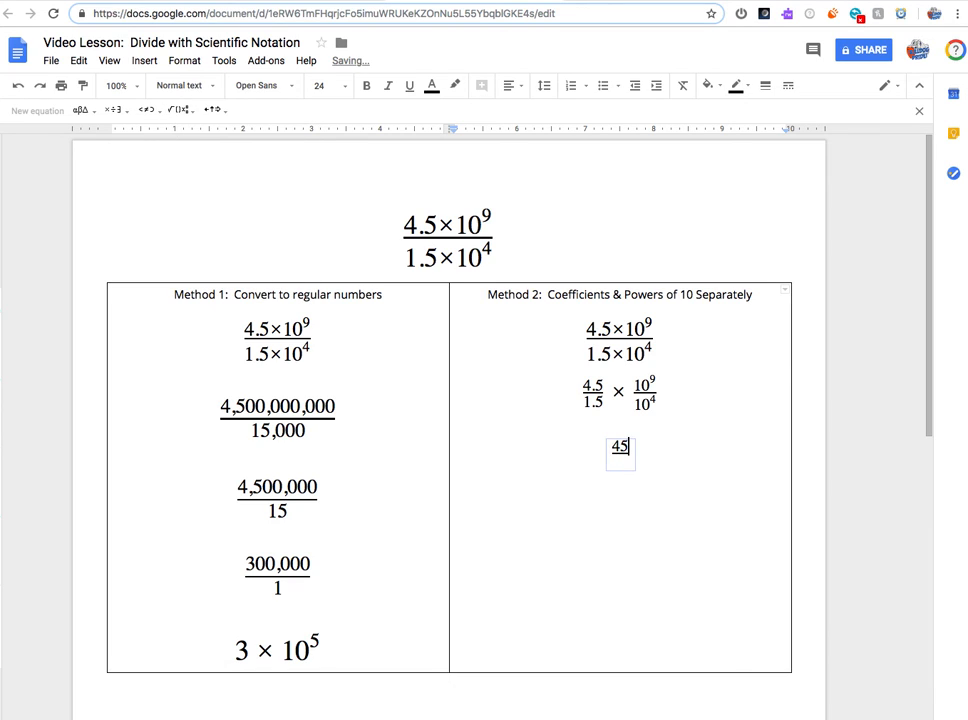
{"action": "type", "text": "15 ×"}
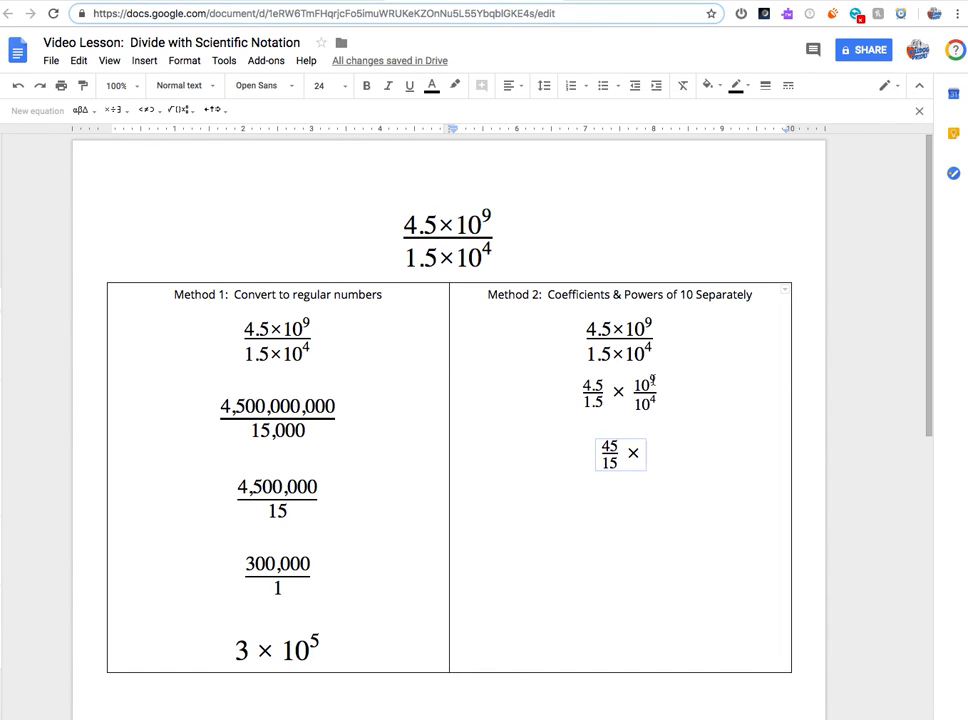
{"action": "type", "text": "10"}
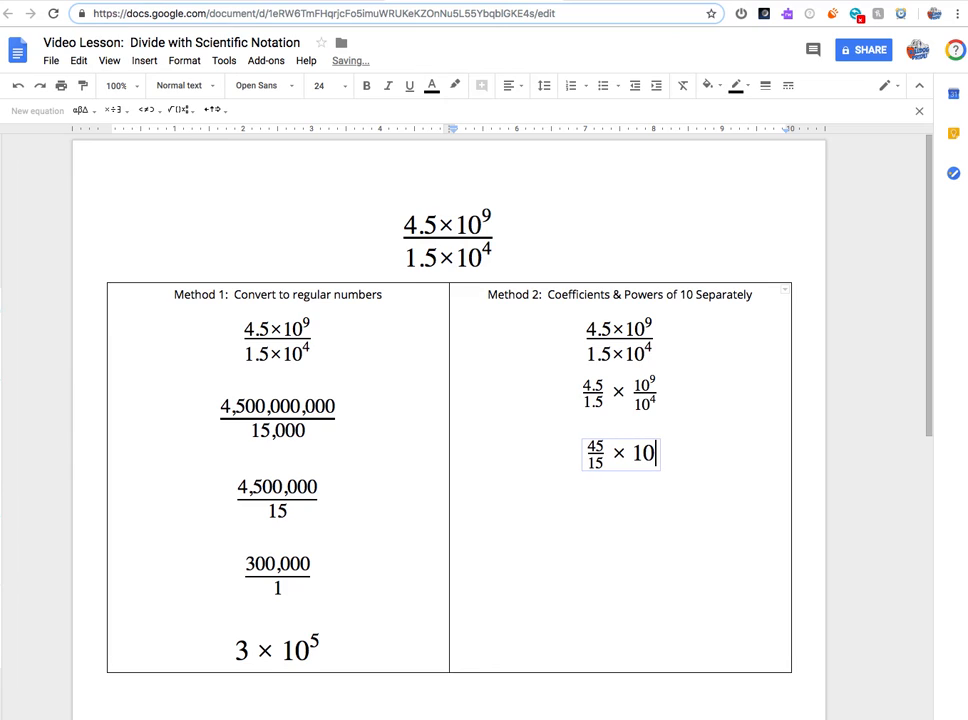
{"action": "type", "text": "9−4"}
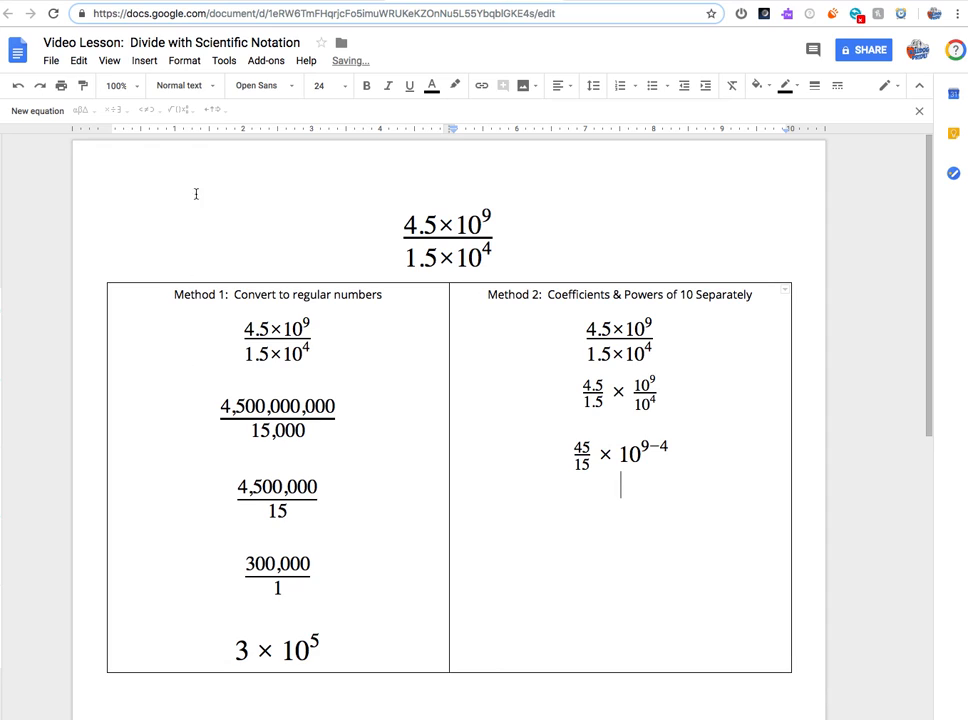
- Finish Method 2 with the answer 3 × 10⁵ and select all its steps
{"action": "type", "text": "3"}
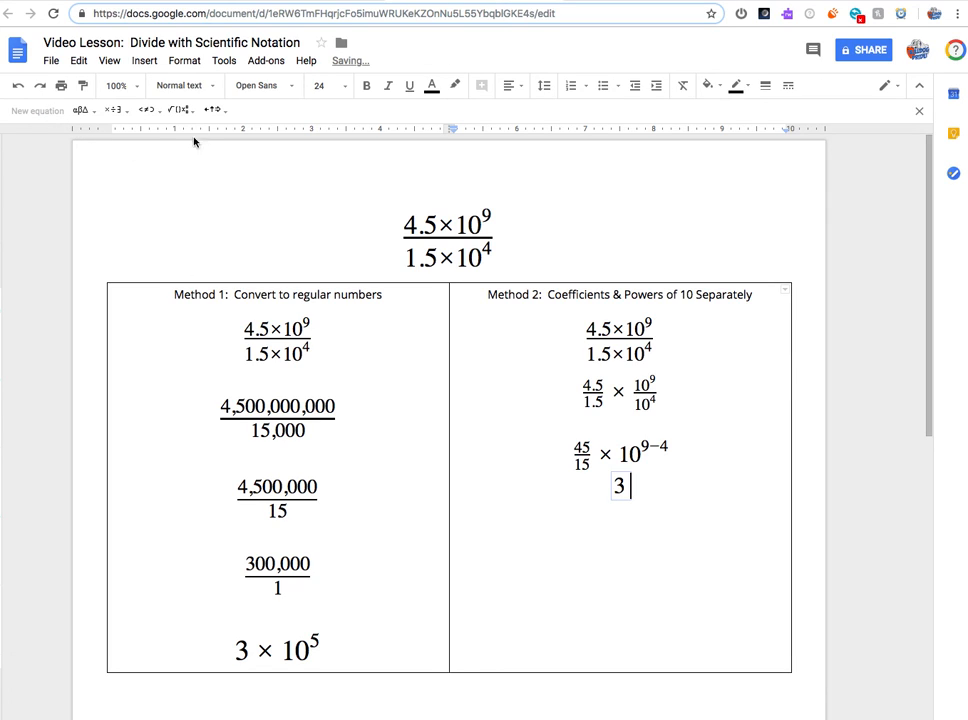
{"action": "type", "text": "× 1"}
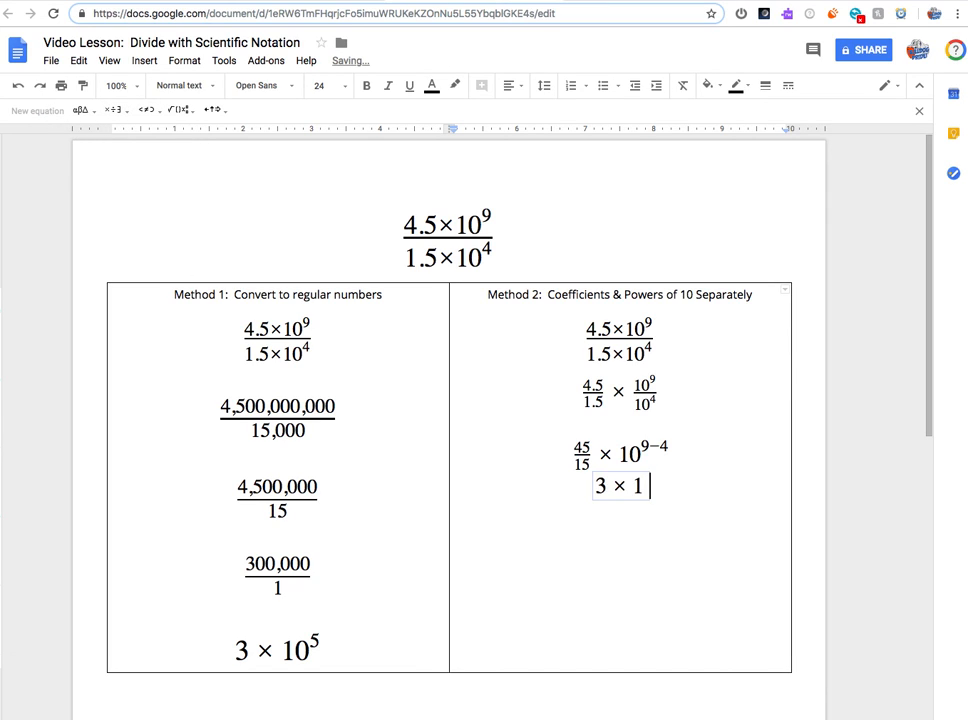
{"action": "type", "text": "0"}
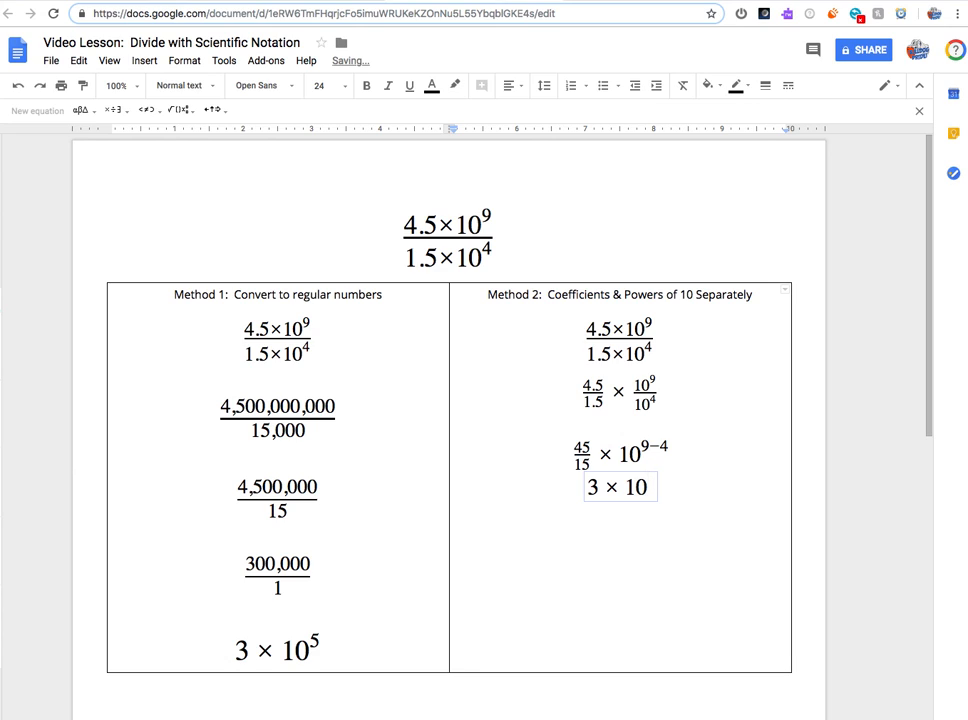
{"action": "type", "text": "5"}
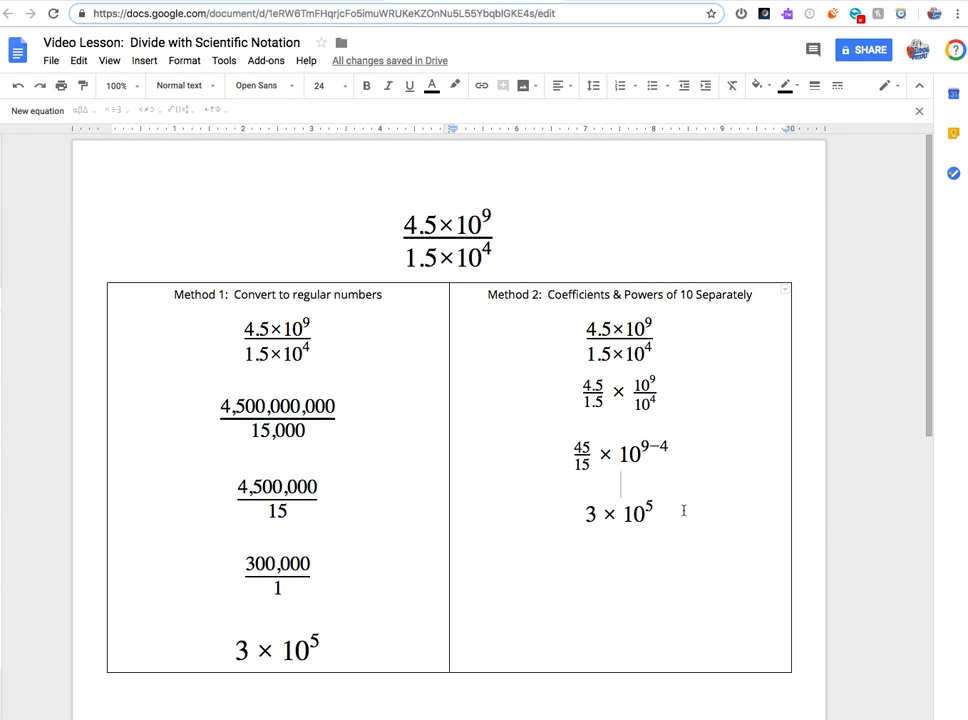
{"action": "left_click_drag", "start_coordinate": [620, 325], "coordinate": [620, 530]}
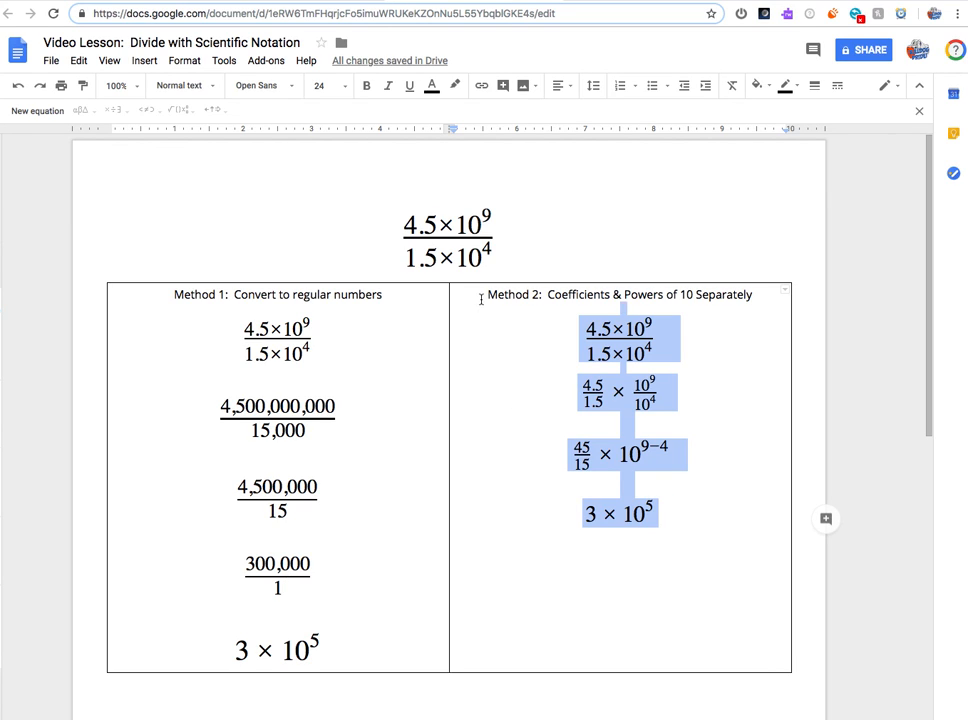